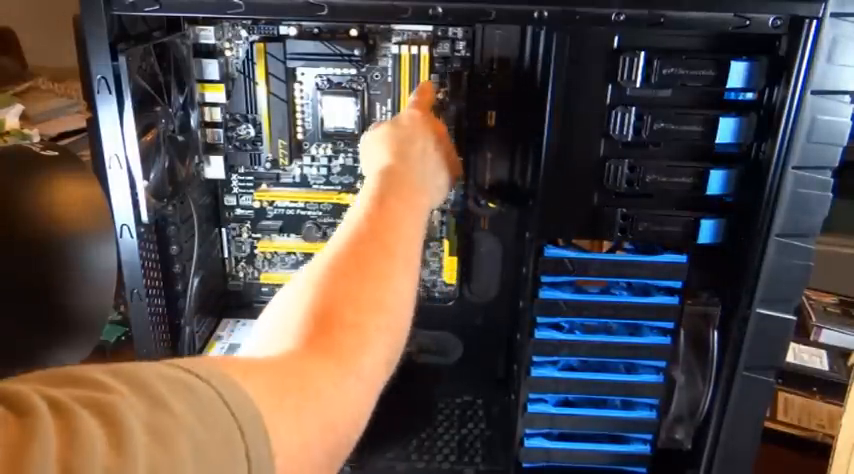
mouse_move(380, 320)
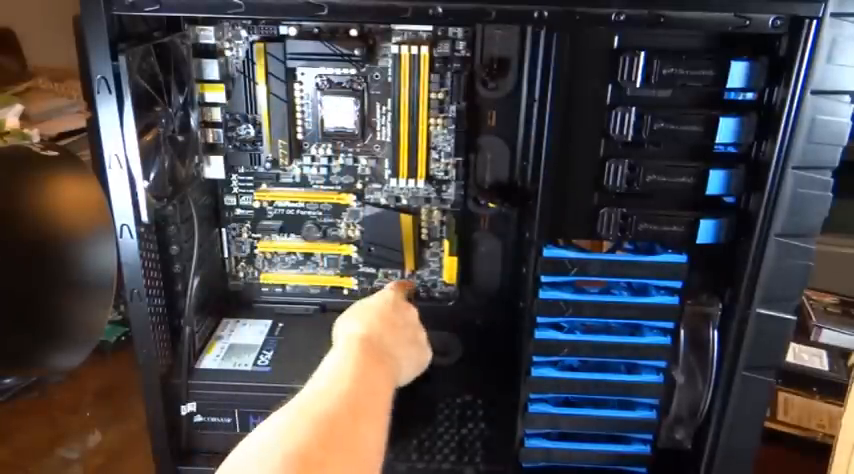